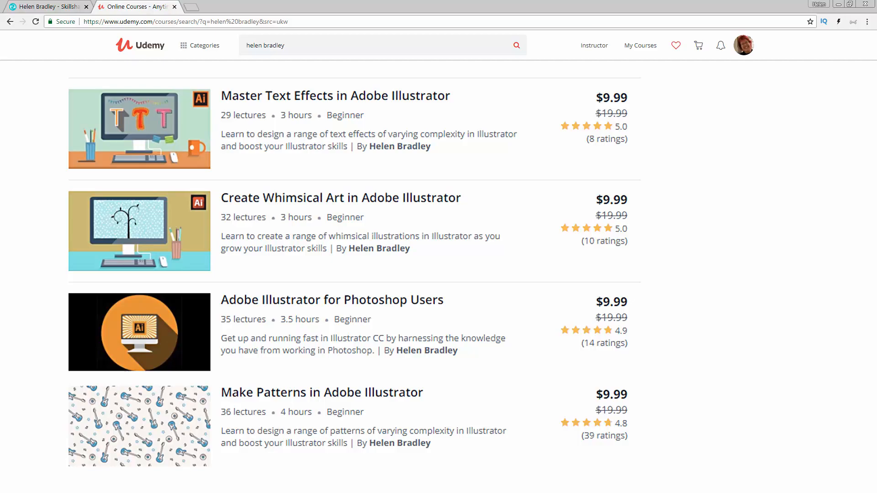
# Switch from the Udemy course results in Chrome to Illustrator with a blank document.
pyautogui.click(48, 6)
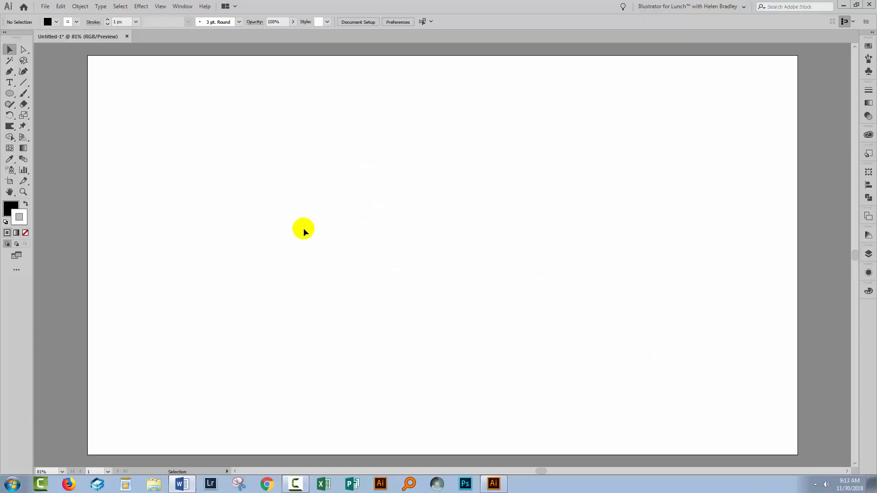
# Draw a large black circle with the Ellipse tool and cut a wedge using the pie widget.
pyautogui.click(10, 93)
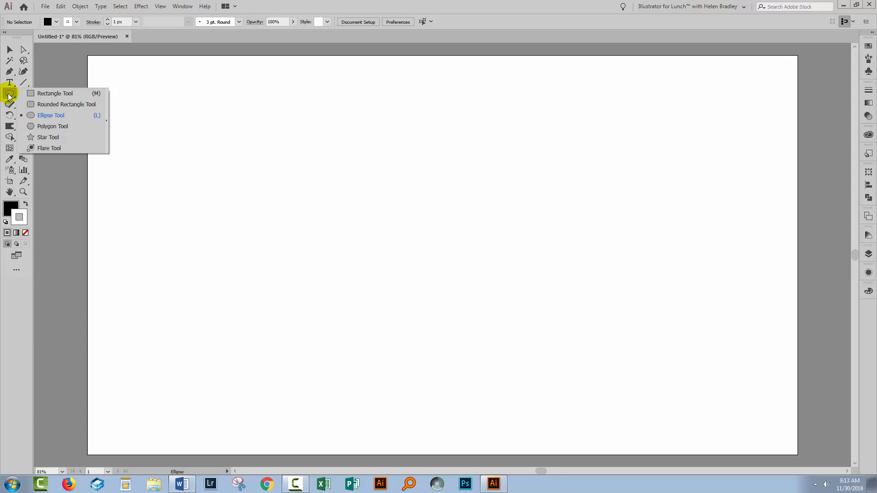
pyautogui.moveTo(314, 129); pyautogui.dragTo(608, 424)
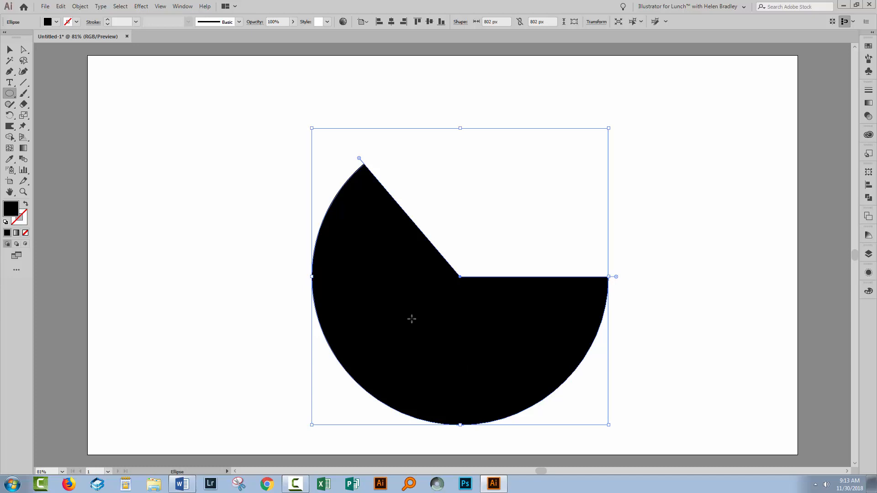
pyautogui.moveTo(182, 7)
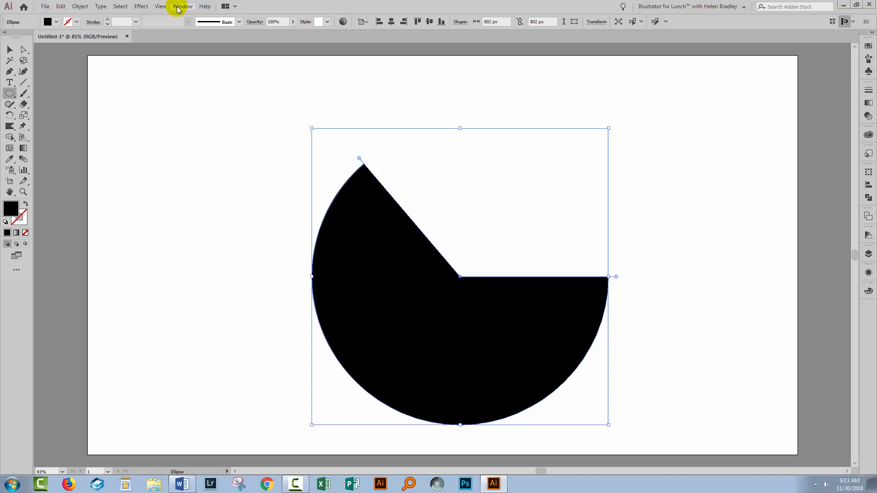
# Reset the pie angle in Properties so the shape returns to a full black circle.
pyautogui.click(182, 6)
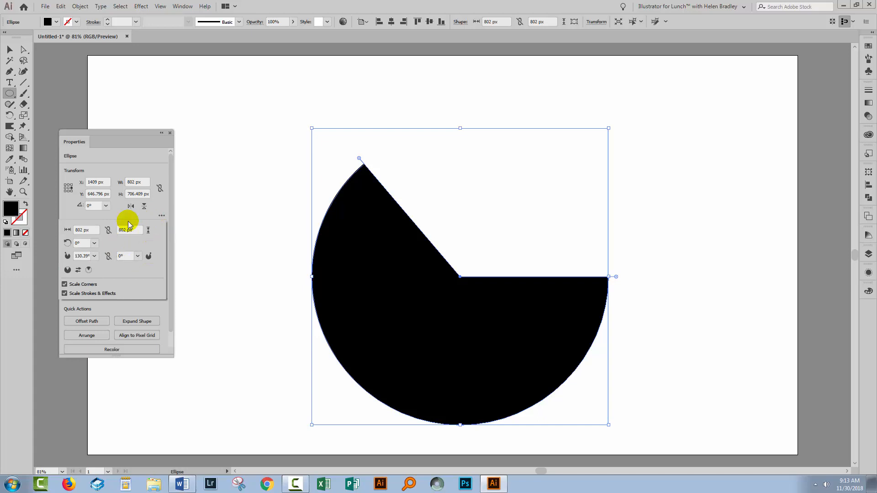
pyautogui.click(81, 243)
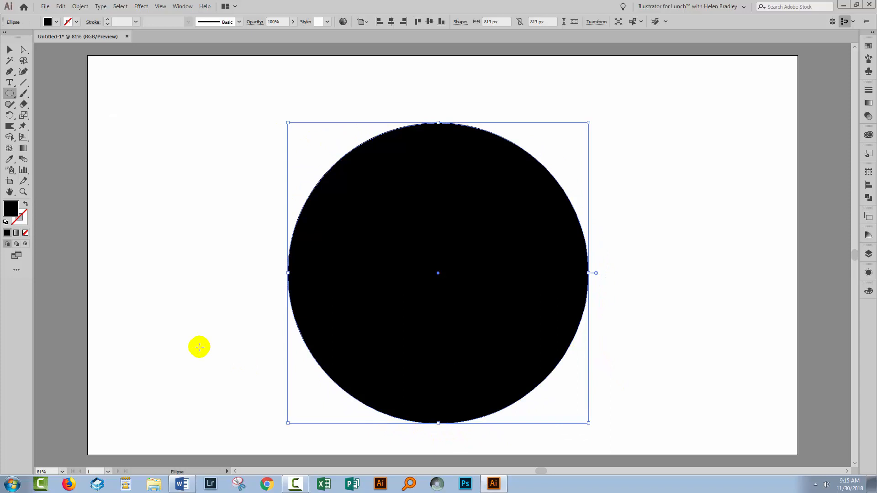
# Delete the top anchor to leave a lower half-circle, strip the pink stroke and move it up.
pyautogui.click(438, 122)
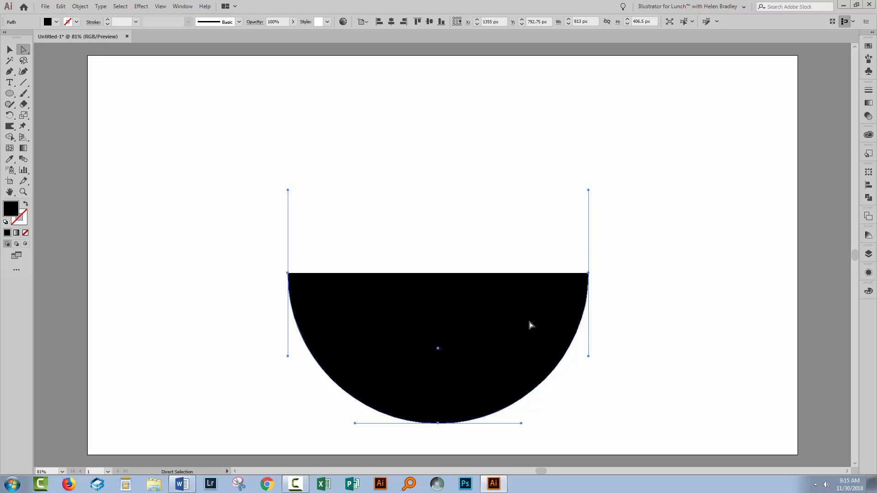
pyautogui.click(868, 291)
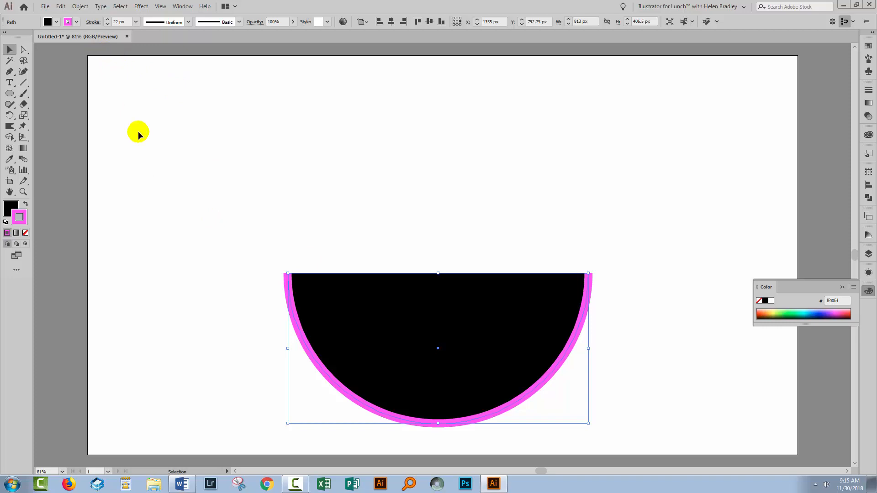
pyautogui.click(79, 6)
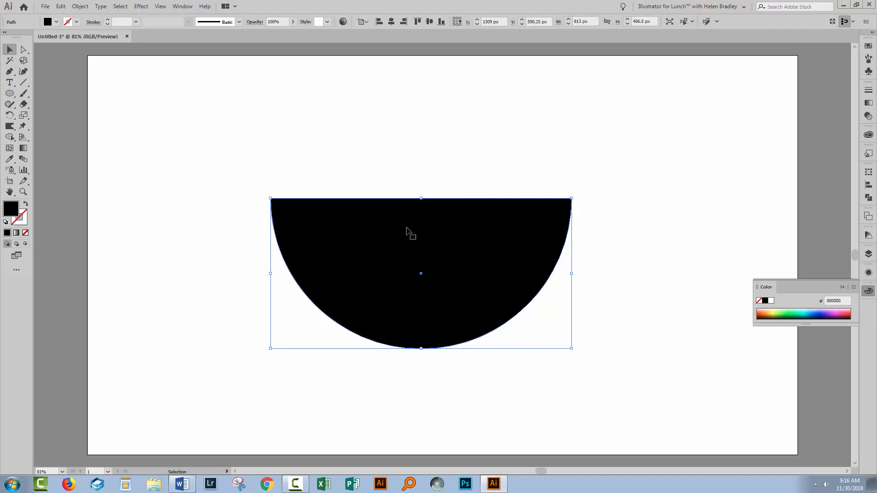
# Add extra anchor points to the half-circle via Object > Path > Add Anchor Points.
pyautogui.click(79, 7)
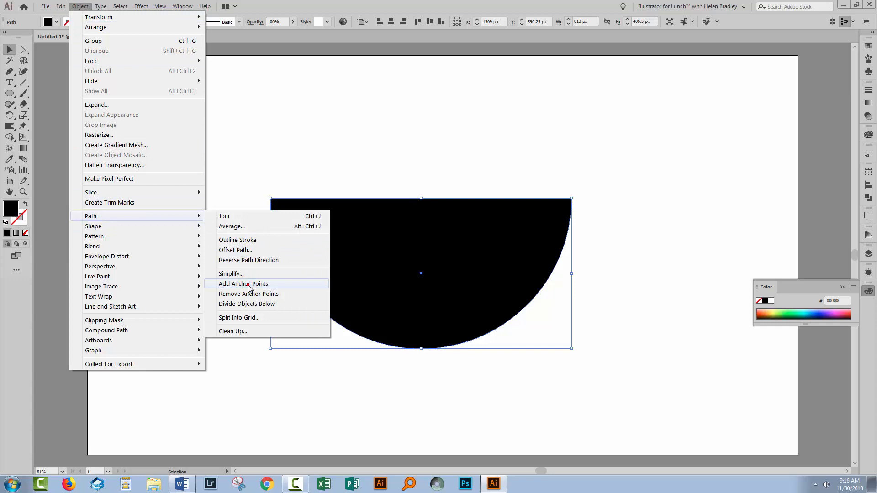
pyautogui.click(242, 283)
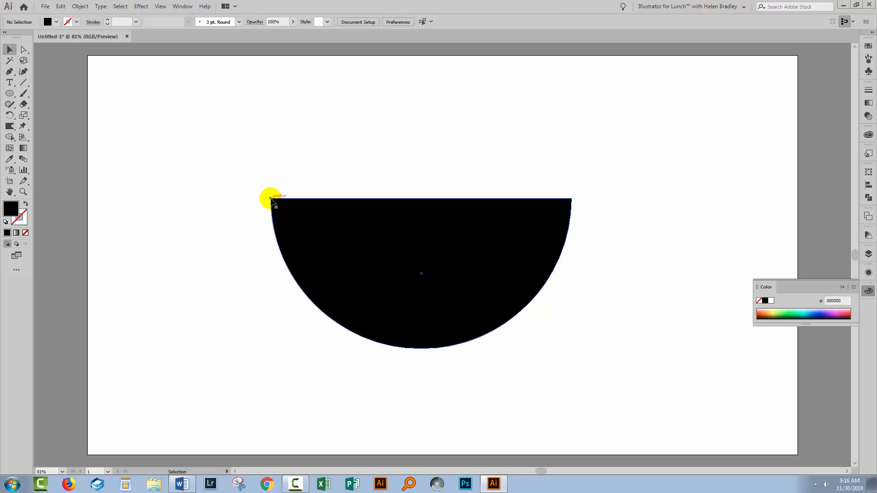
pyautogui.moveTo(567, 195)
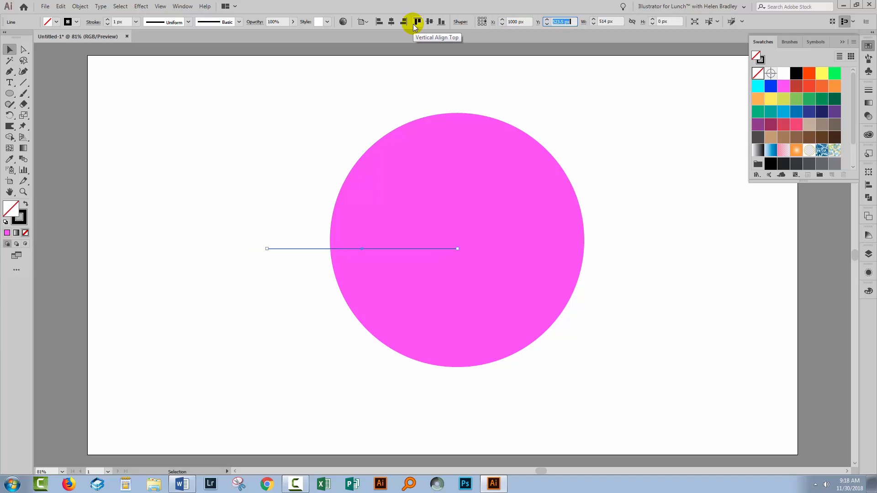
# Align the horizontal line's end to the pink circle's centre and select the line.
pyautogui.click(457, 240)
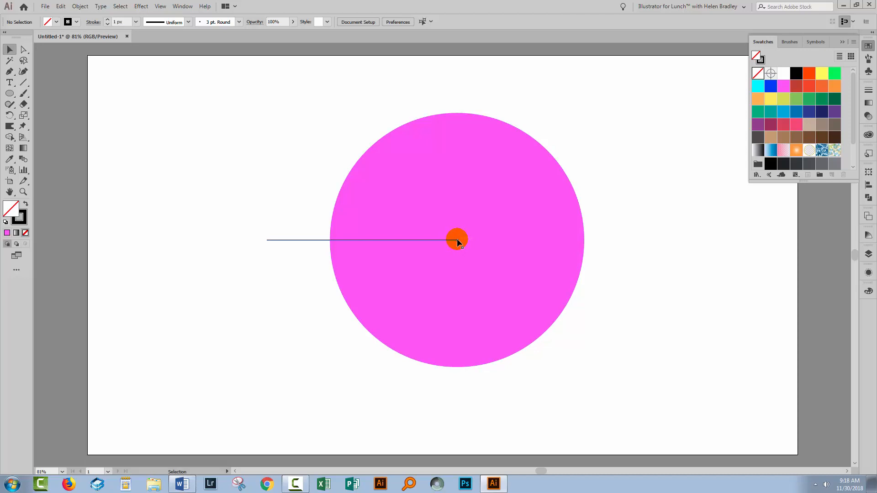
pyautogui.click(141, 7)
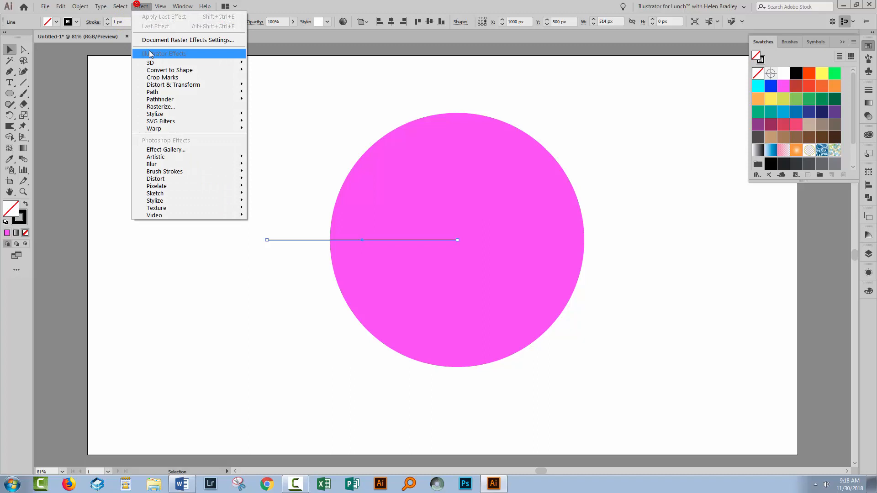
# Apply a Transform effect rotating the line 72° with 4 copies and preview on.
pyautogui.click(172, 84)
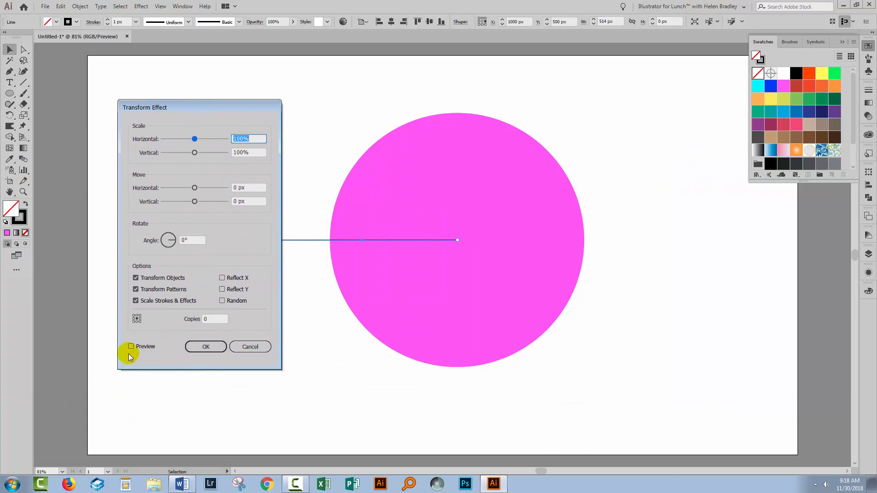
pyautogui.click(131, 346)
pyautogui.write('360/5')
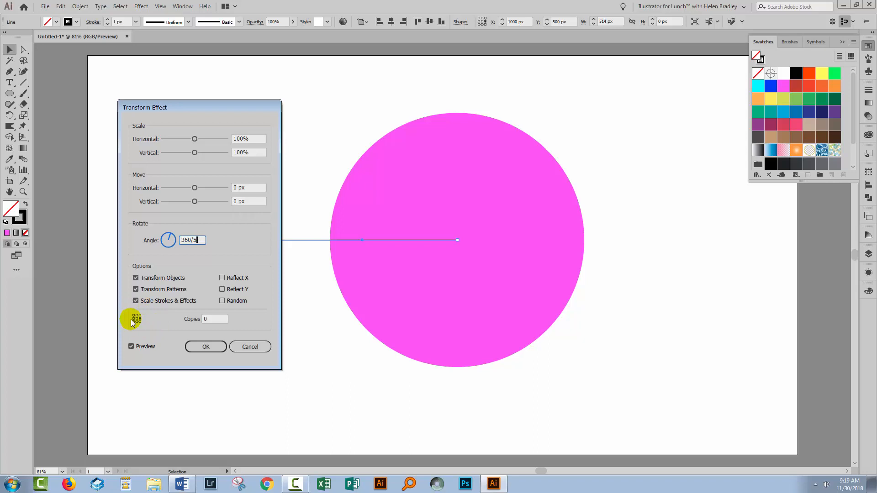
pyautogui.moveTo(141, 321)
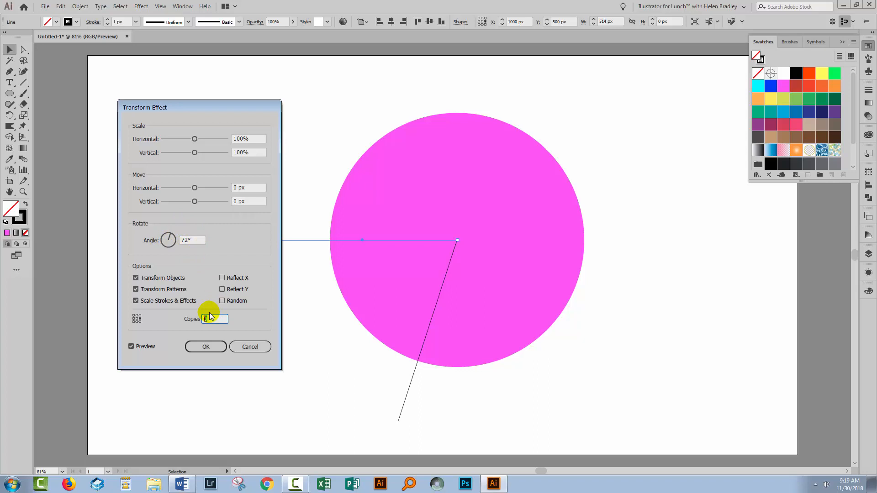
pyautogui.write('4')
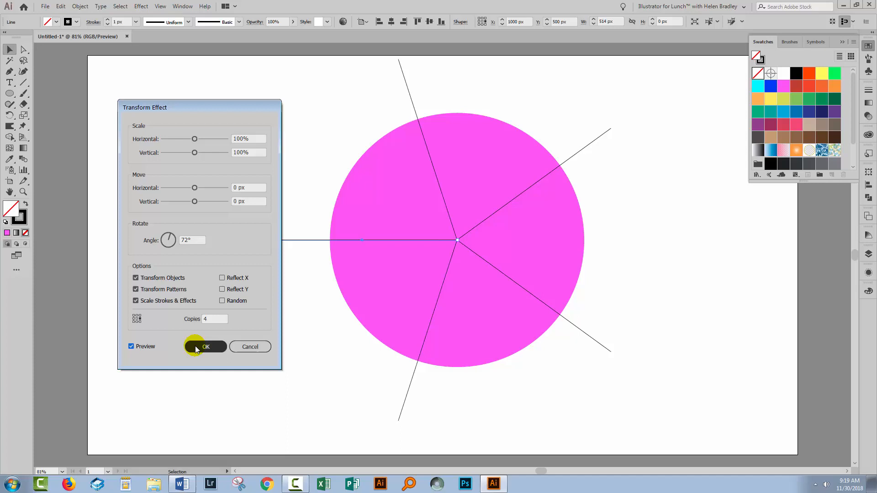
pyautogui.click(206, 346)
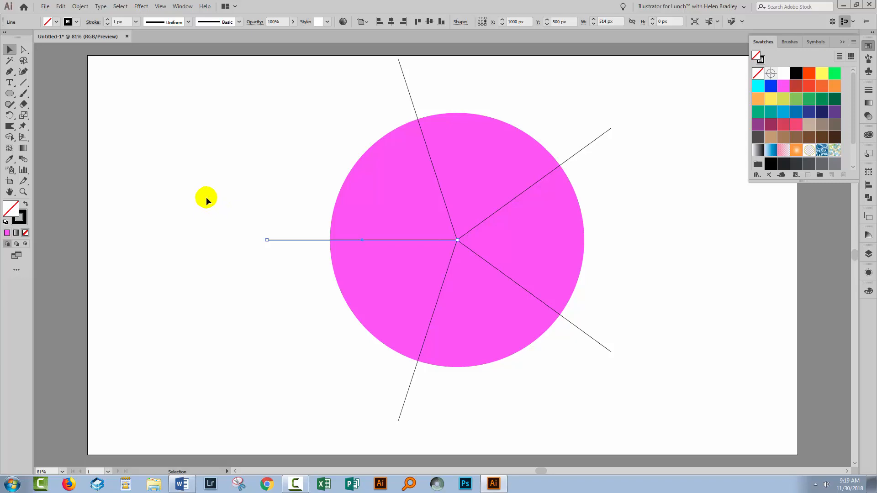
pyautogui.moveTo(238, 149)
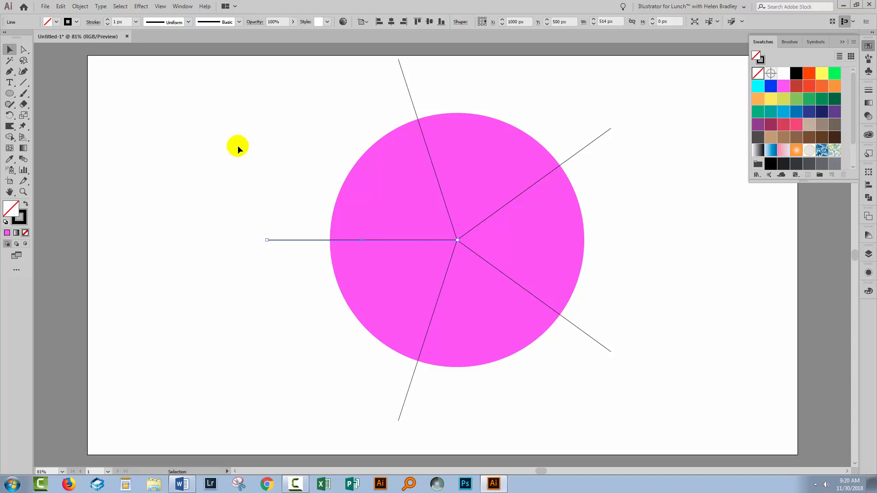
# Expand the transform effect into five separate line paths over the pink ellipse.
pyautogui.click(79, 6)
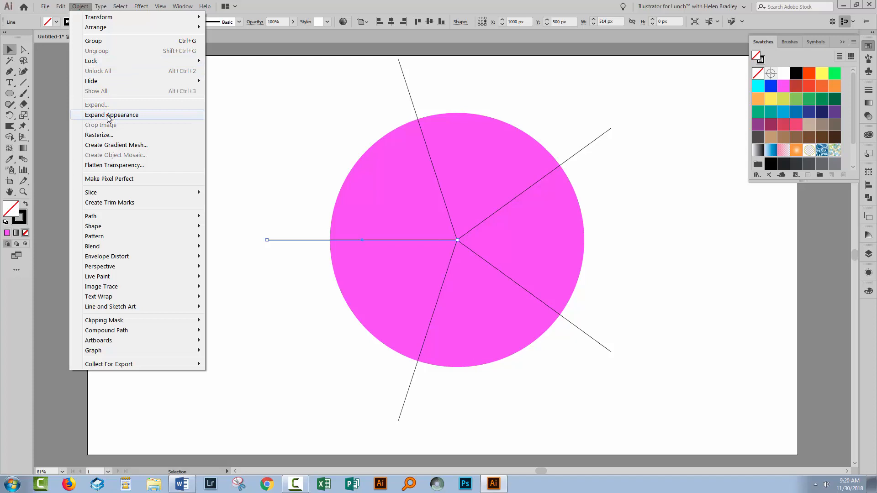
pyautogui.click(111, 115)
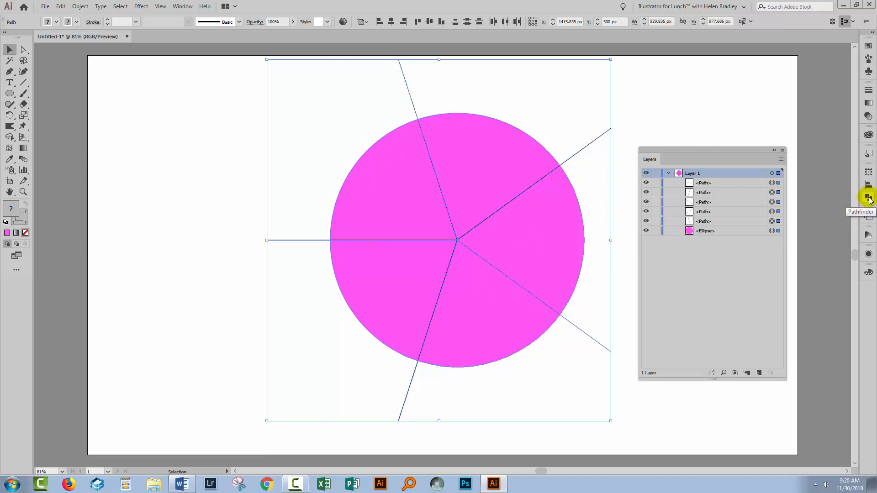
# Divide the circle along the lines with Pathfinder and expand the resulting group in Layers.
pyautogui.click(869, 200)
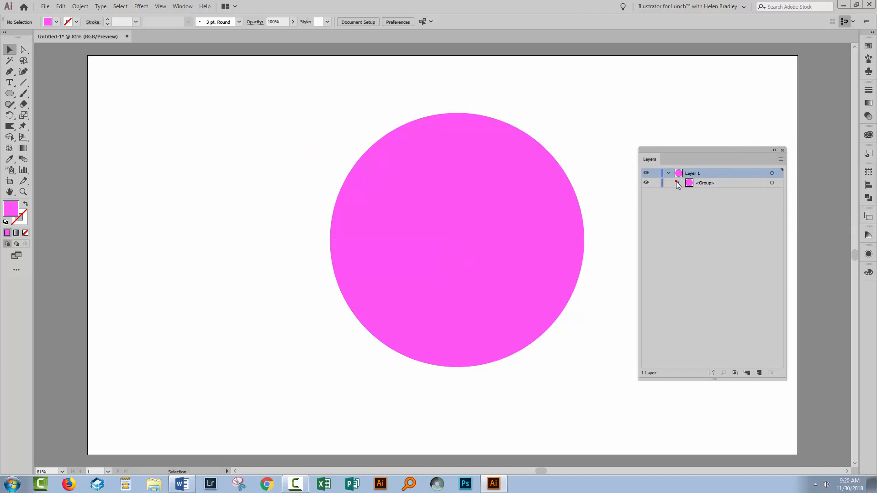
pyautogui.click(679, 183)
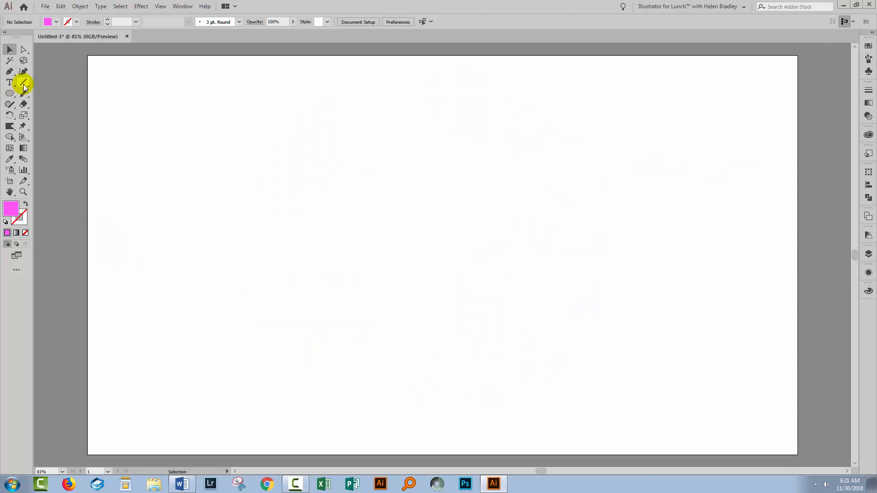
# Pick the Arc tool, dismiss its options dialog and bring up the Swatches panel.
pyautogui.click(24, 82)
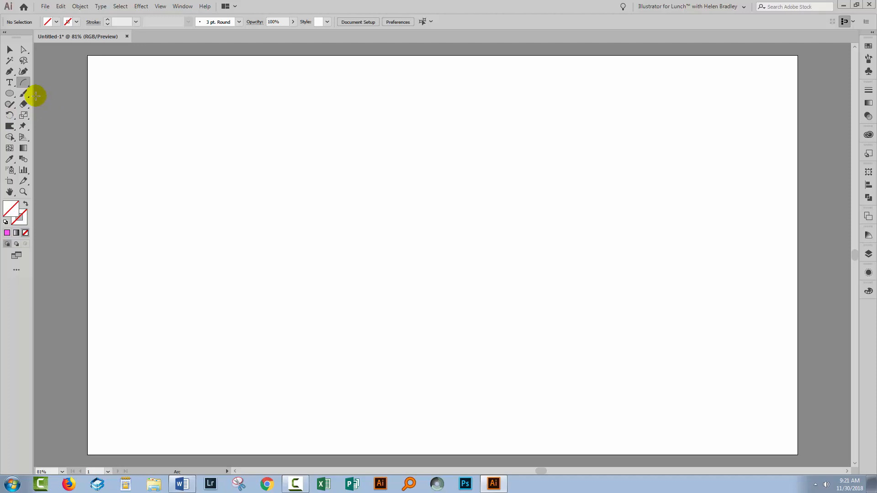
pyautogui.click(9, 93)
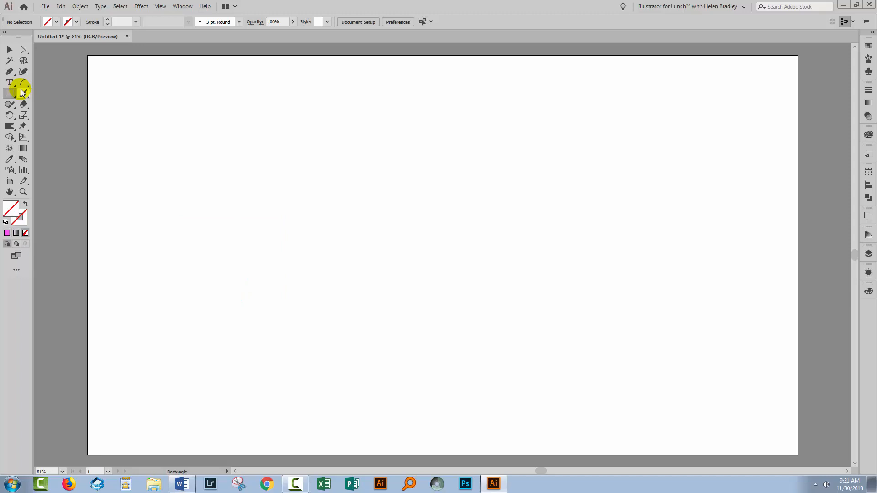
pyautogui.moveTo(24, 82)
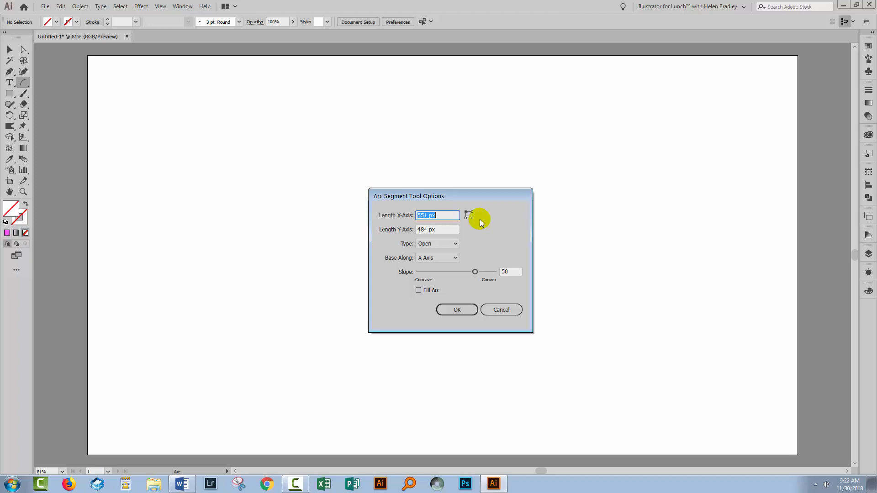
pyautogui.moveTo(494, 218)
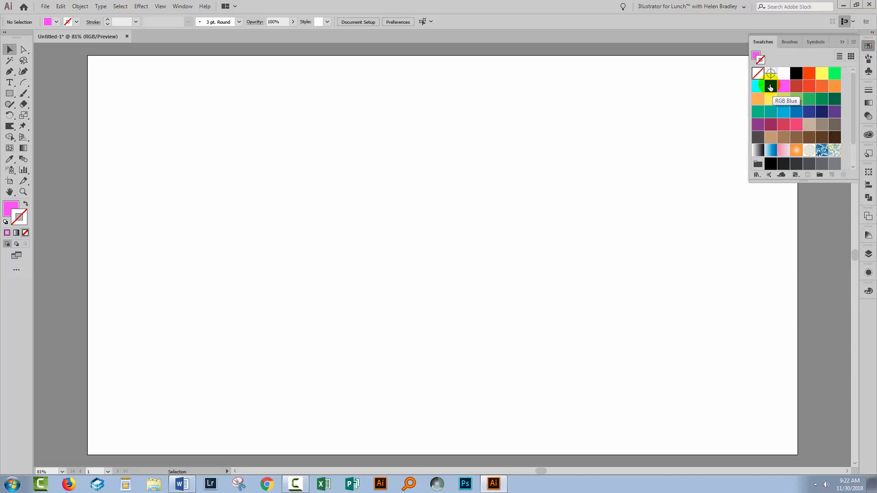
# Make the stroke colour RGB Blue before bringing up the Arc Segment Tool Options.
pyautogui.click(770, 87)
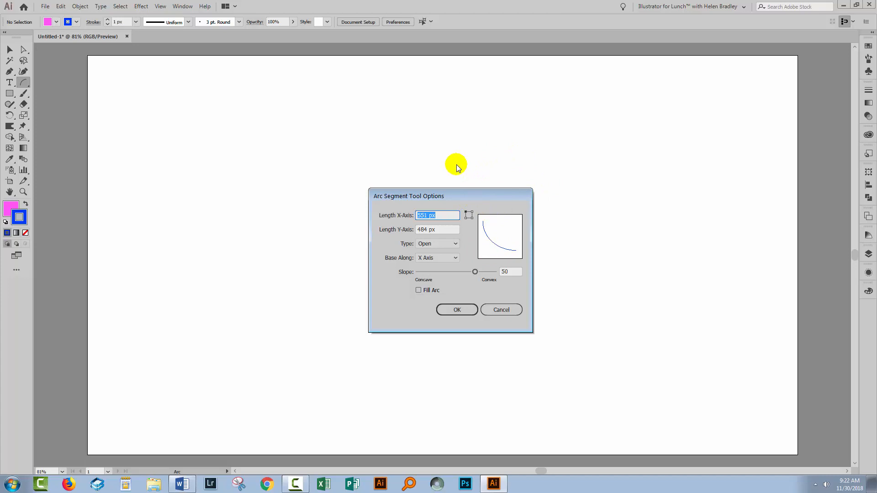
# Set the arc to 200 by 200 px with Type Closed and Fill Arc ticked.
pyautogui.write('200')
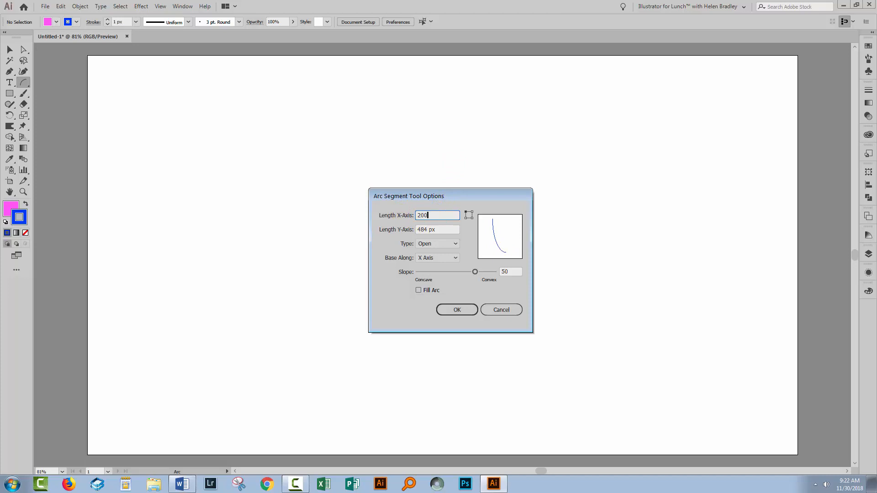
pyautogui.click(437, 243)
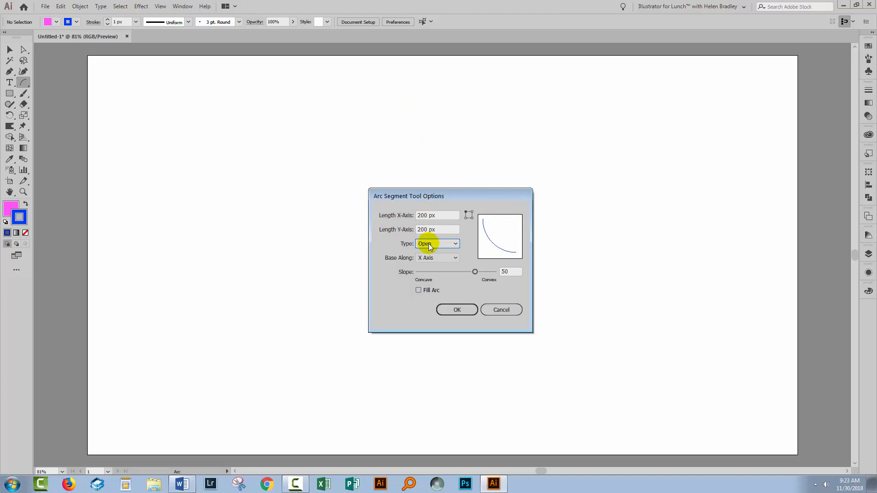
pyautogui.click(438, 243)
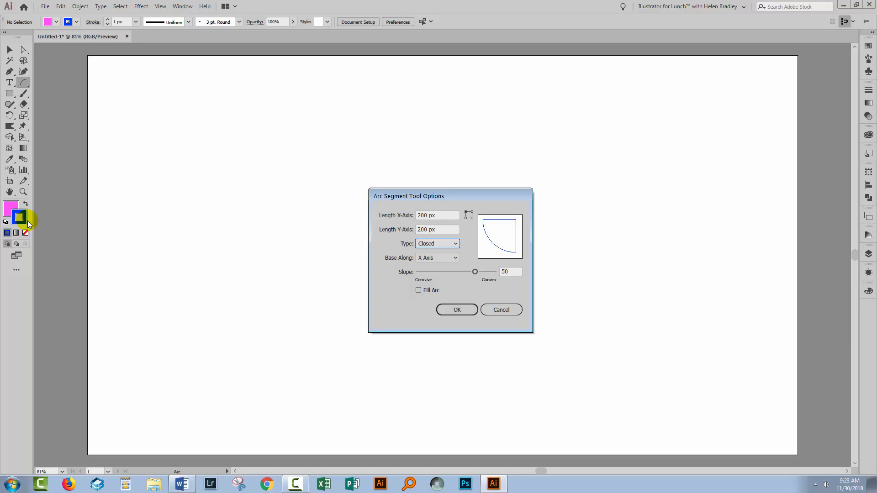
pyautogui.click(419, 290)
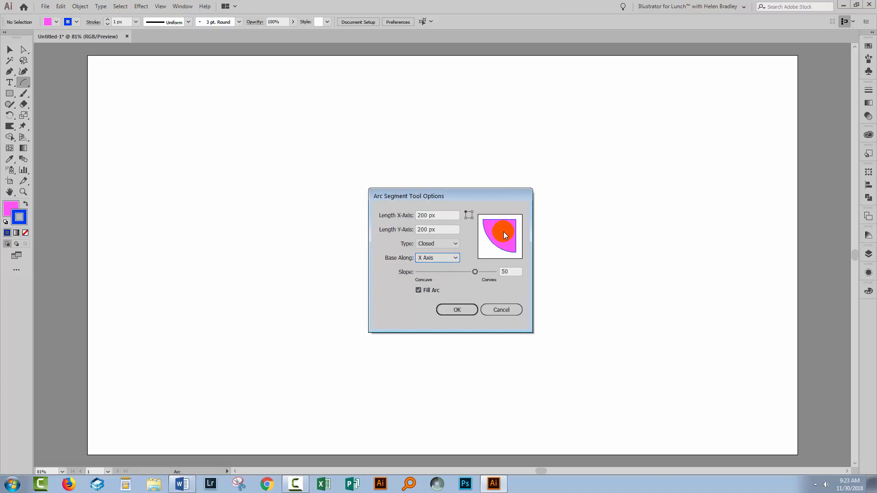
# Try the Slope slider in both directions and return it to its original position.
pyautogui.moveTo(474, 272); pyautogui.dragTo(491, 272)
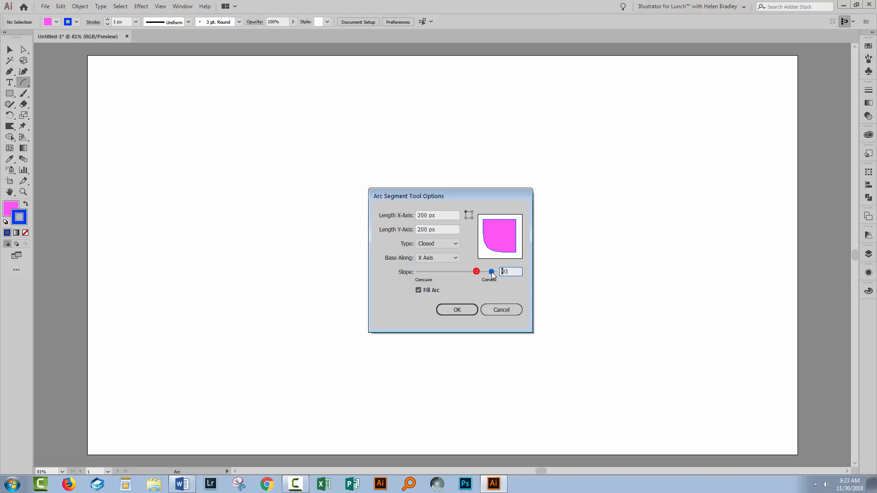
pyautogui.moveTo(491, 272); pyautogui.dragTo(460, 272)
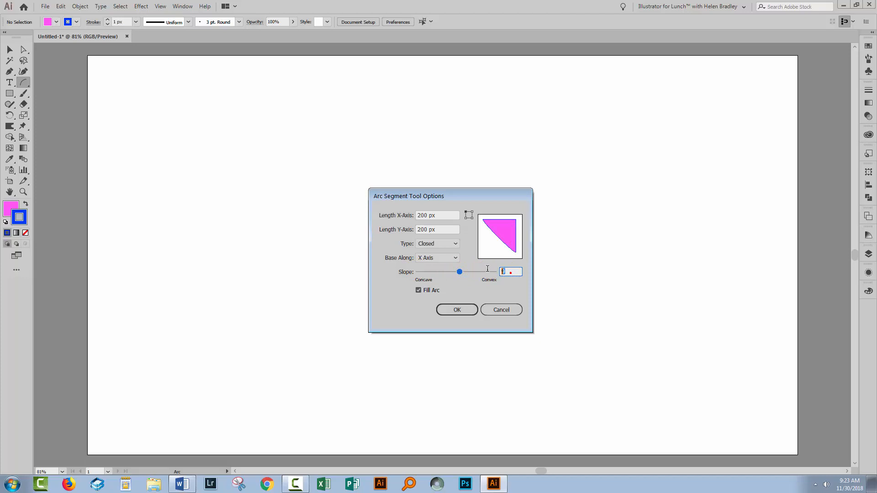
pyautogui.moveTo(458, 272); pyautogui.dragTo(474, 272)
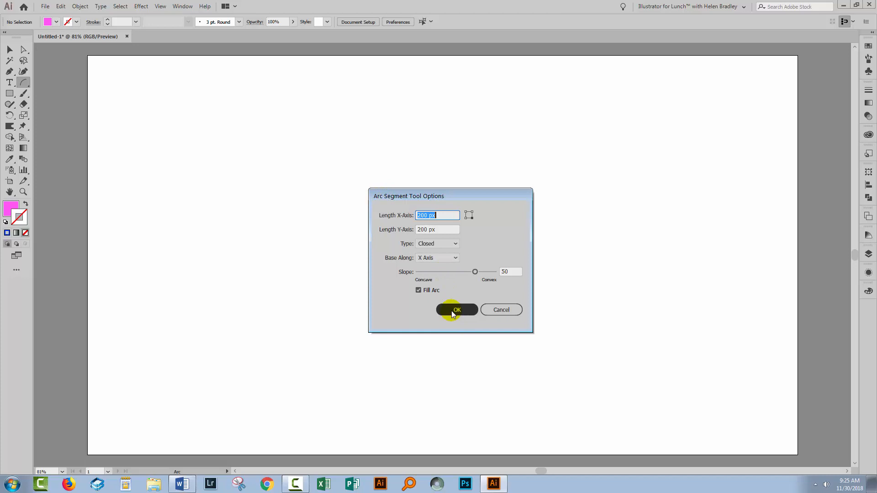
# Confirm the settings to place the filled pink 200 px quarter-circle on the artboard.
pyautogui.click(457, 309)
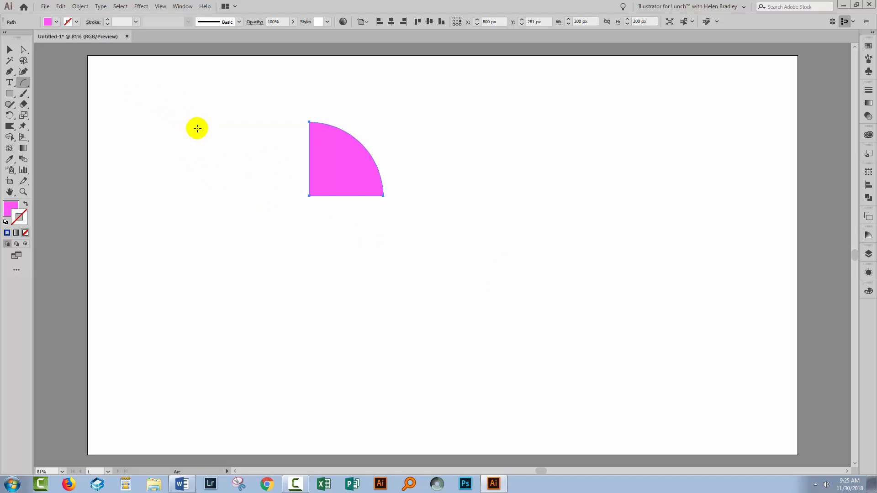
pyautogui.moveTo(365, 223)
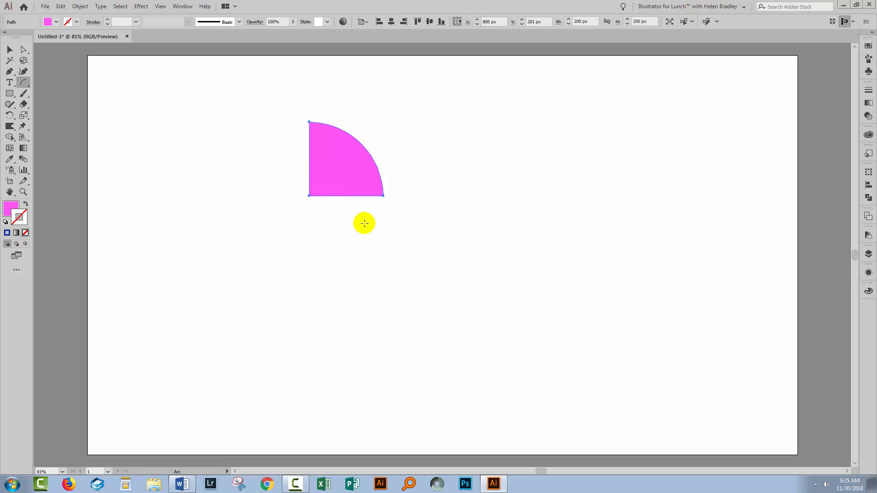